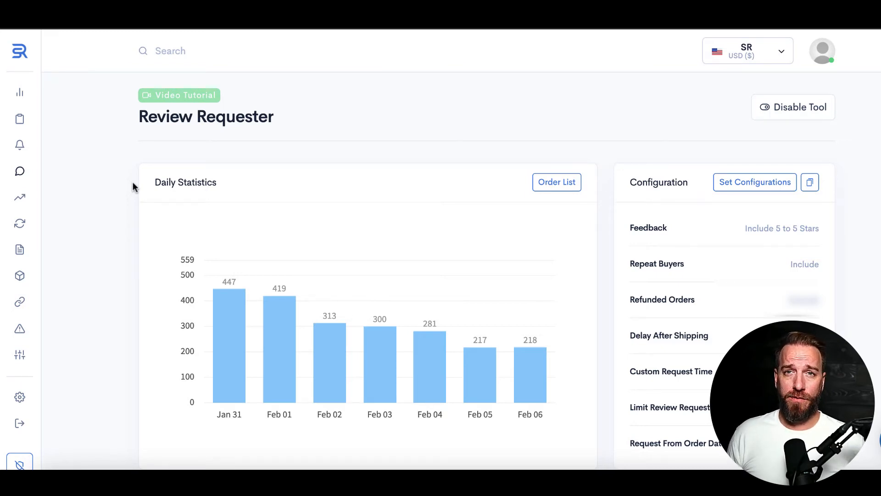
{"action": "mouse_move", "coordinate": [454, 220]}
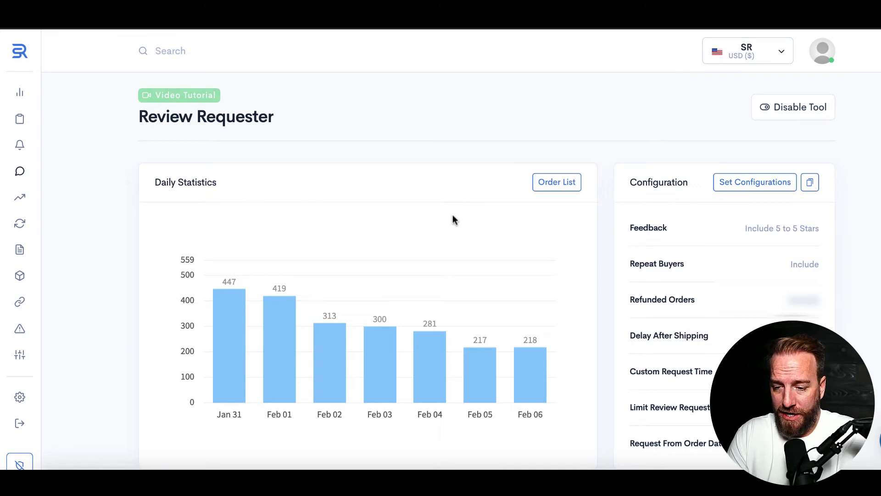
Bring up Set Configurations and expand the Orders With Seller Feedback choices without changing them.
{"action": "scroll", "scroll_direction": "down", "scroll_amount": 3}
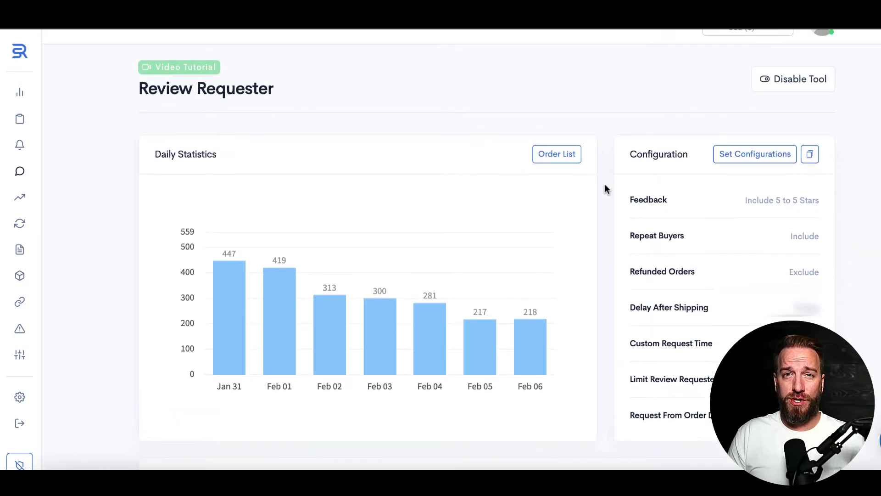
{"action": "left_click", "coordinate": [755, 154]}
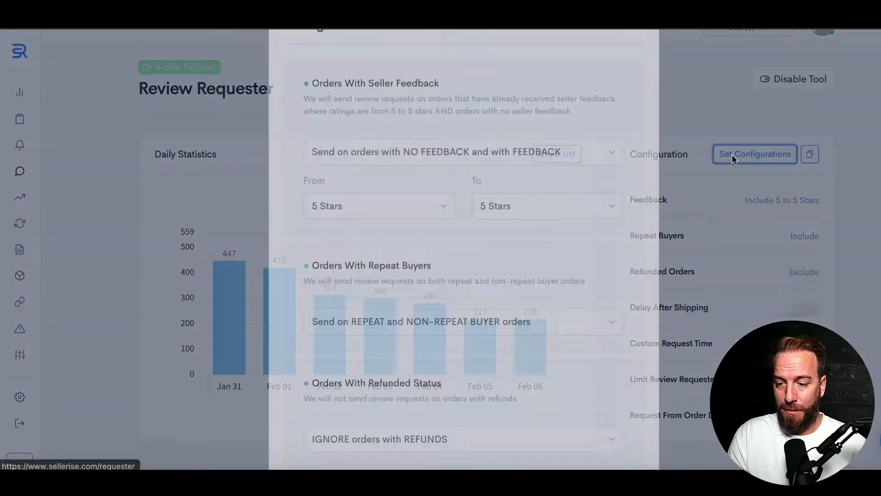
{"action": "left_click", "coordinate": [755, 154]}
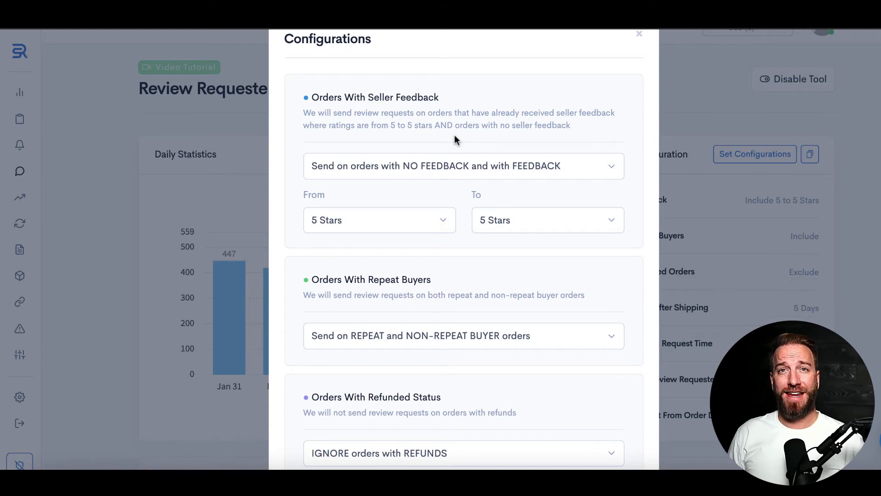
{"action": "mouse_move", "coordinate": [447, 171]}
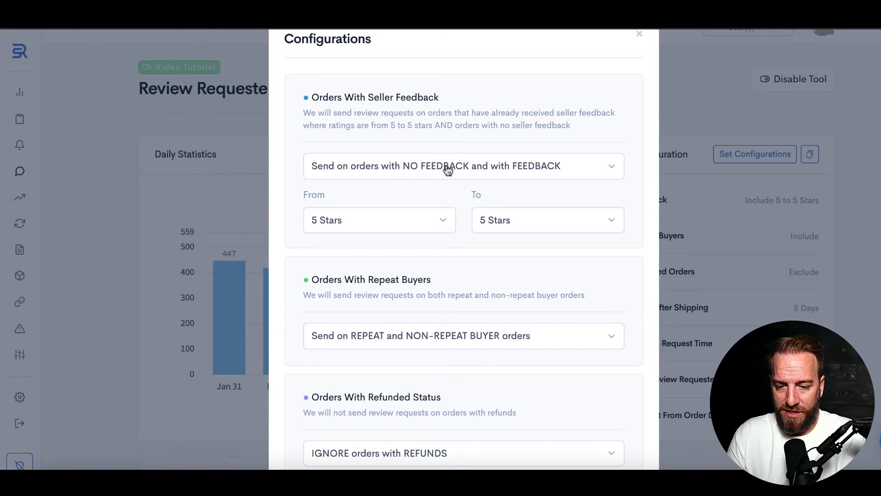
{"action": "left_click", "coordinate": [464, 165]}
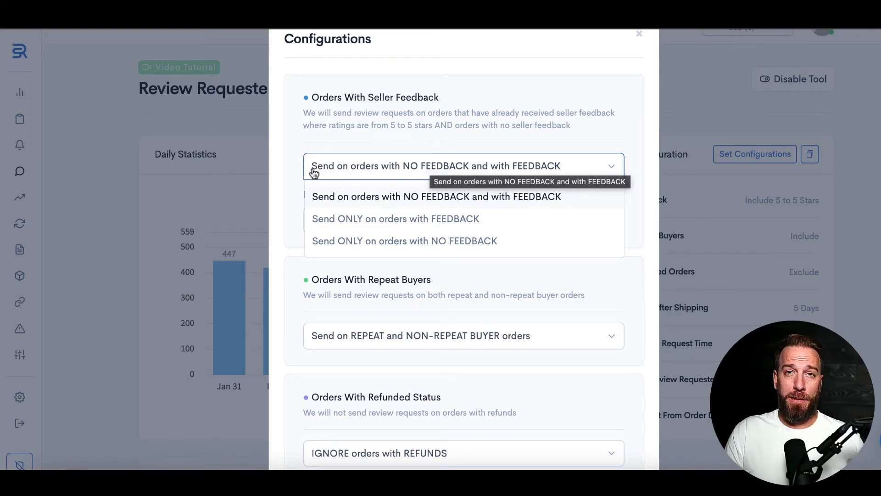
{"action": "mouse_move", "coordinate": [290, 175]}
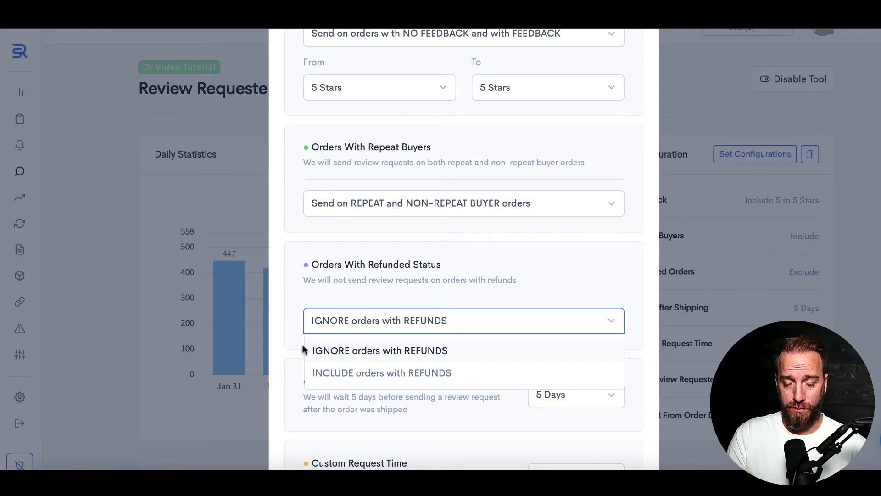
{"action": "mouse_move", "coordinate": [318, 336]}
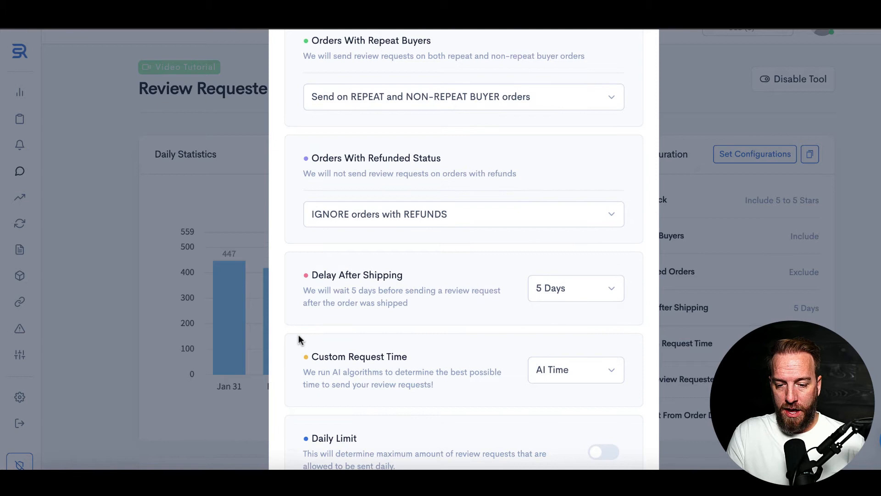
{"action": "mouse_move", "coordinate": [465, 308]}
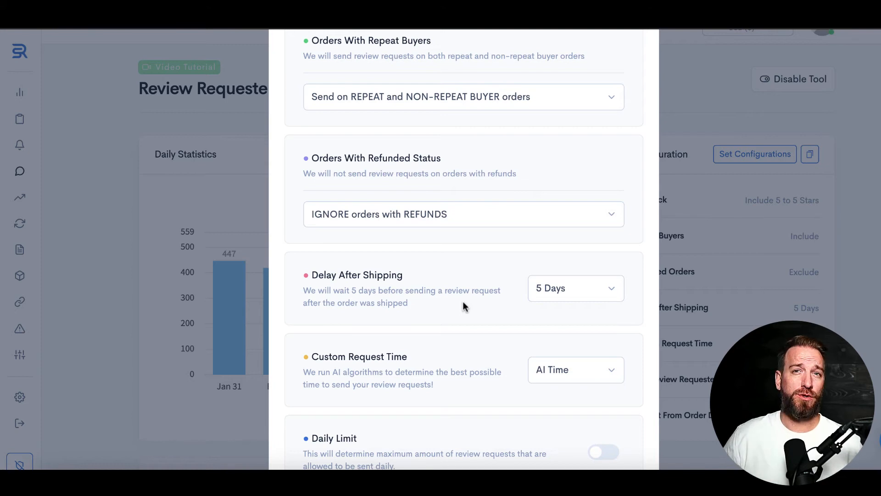
{"action": "mouse_move", "coordinate": [505, 309]}
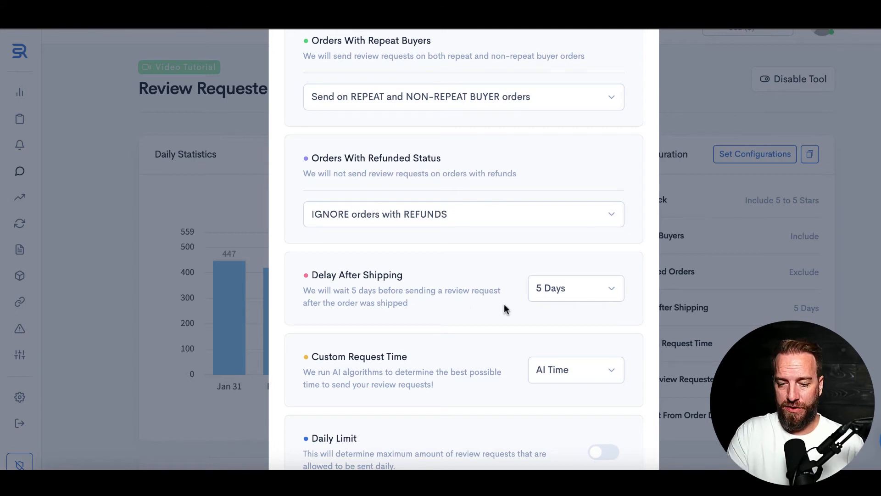
{"action": "mouse_move", "coordinate": [584, 295]}
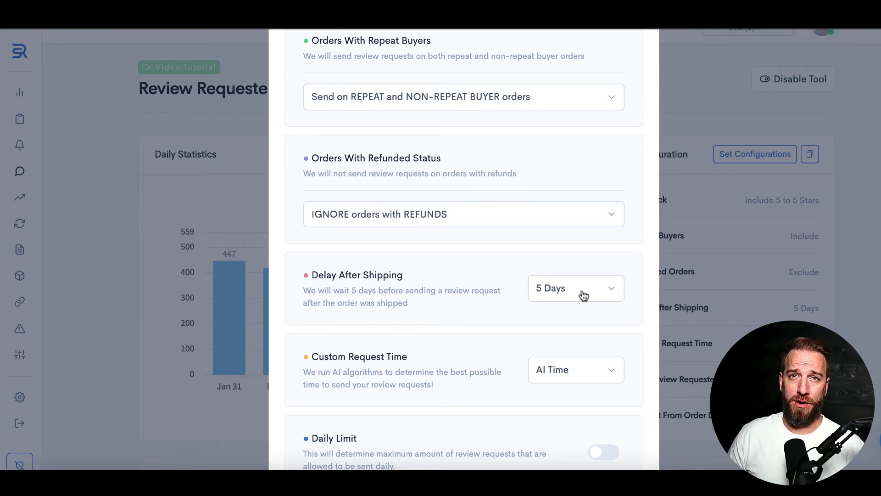
Set Delay After Shipping to 10 Days.
{"action": "left_click", "coordinate": [583, 288]}
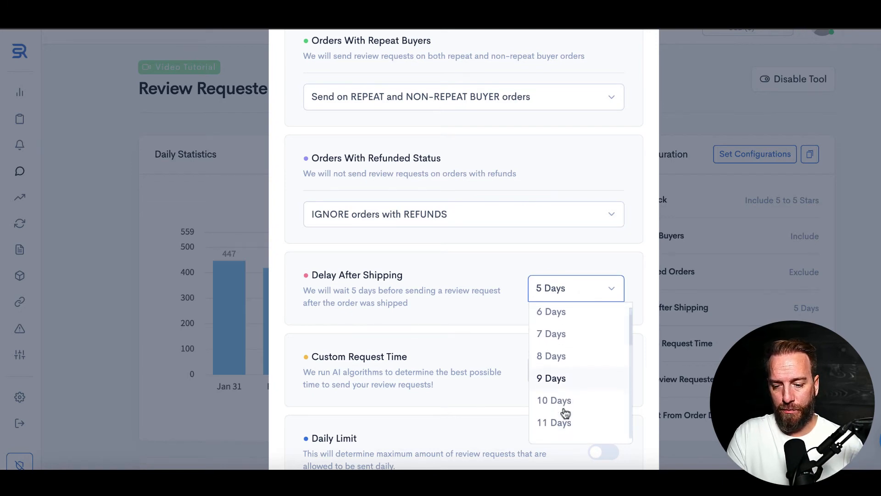
{"action": "left_click", "coordinate": [553, 401]}
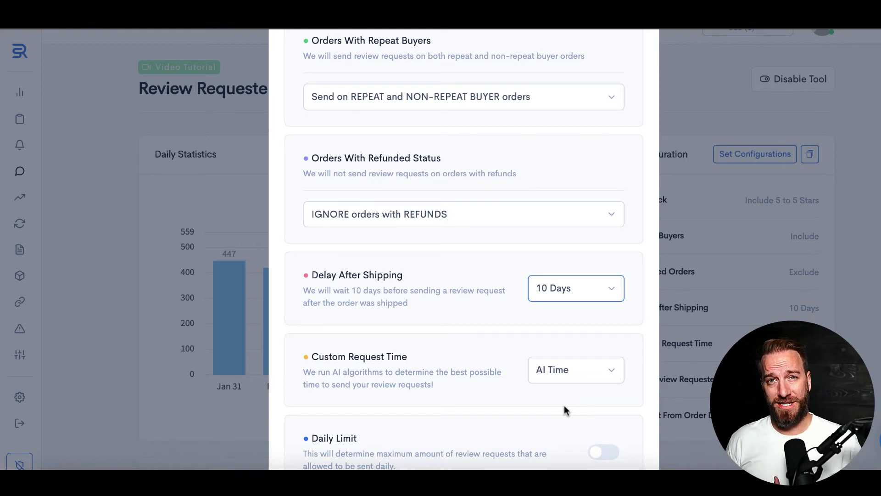
{"action": "mouse_move", "coordinate": [556, 393]}
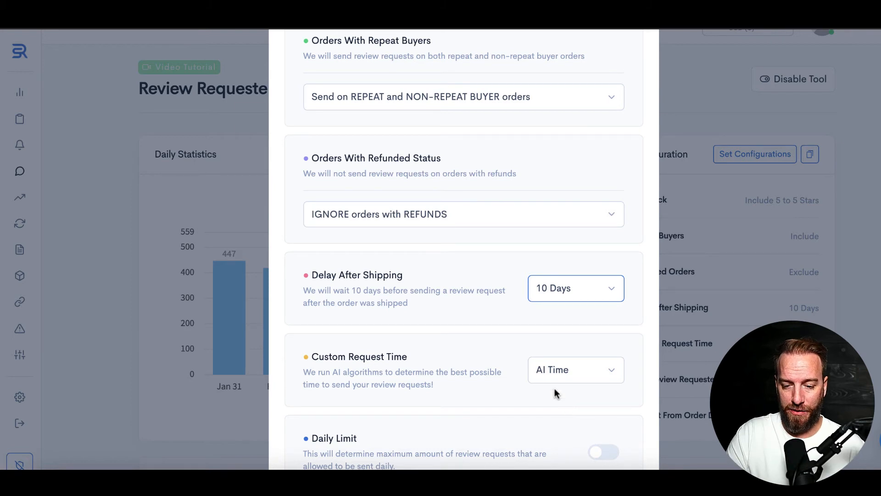
{"action": "scroll", "scroll_direction": "down", "scroll_amount": 3}
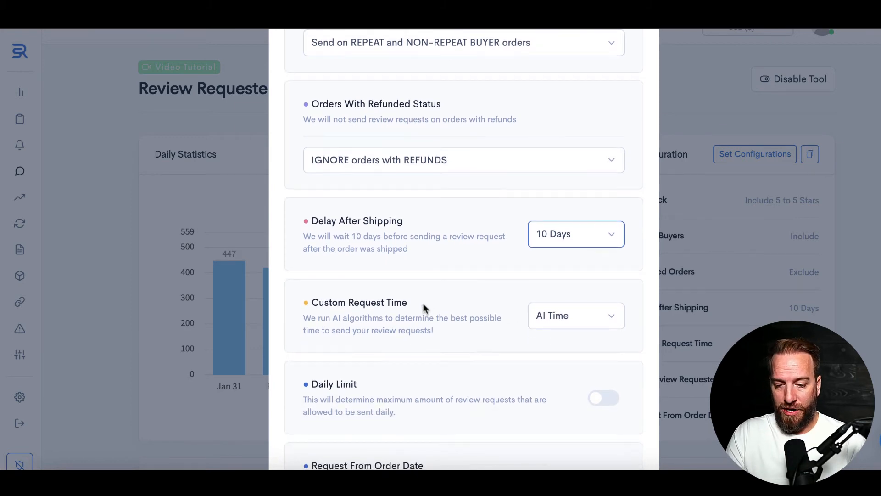
{"action": "mouse_move", "coordinate": [461, 314]}
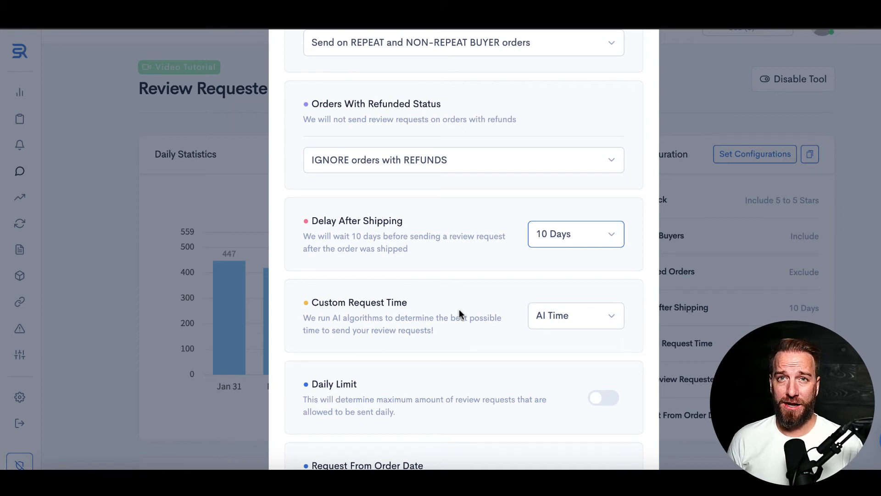
{"action": "left_click", "coordinate": [577, 316]}
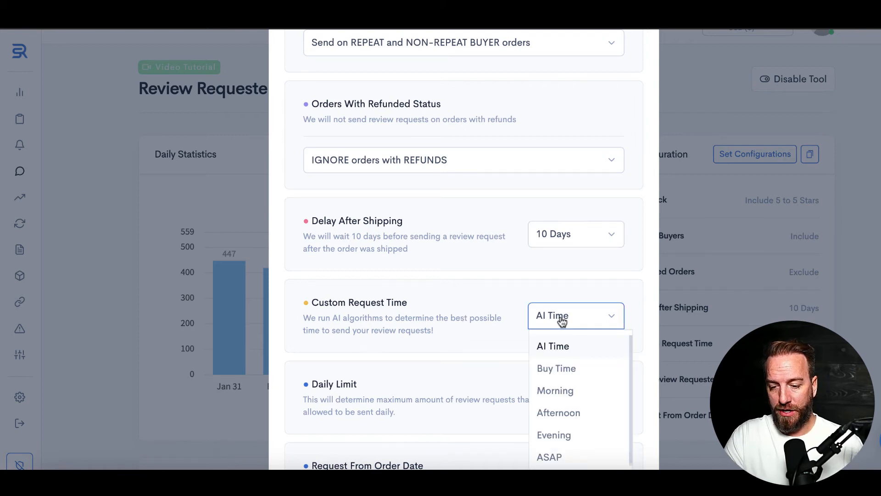
{"action": "mouse_move", "coordinate": [569, 369]}
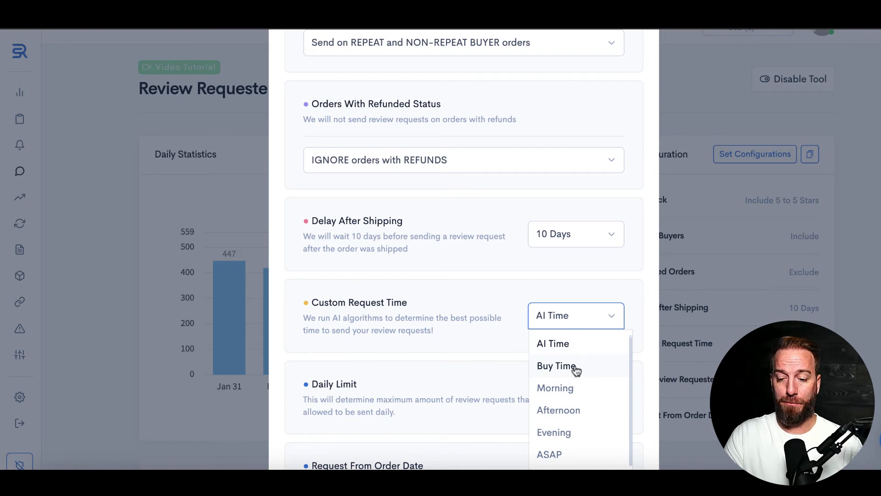
{"action": "mouse_move", "coordinate": [593, 367]}
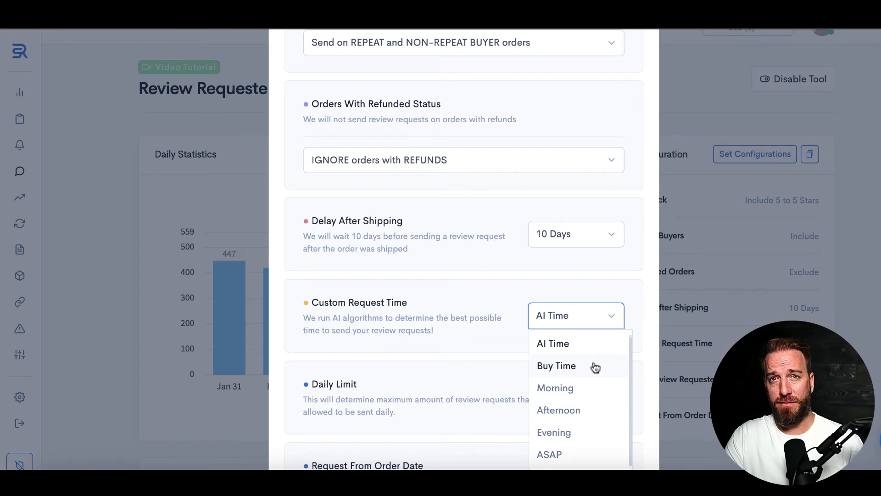
{"action": "mouse_move", "coordinate": [567, 408]}
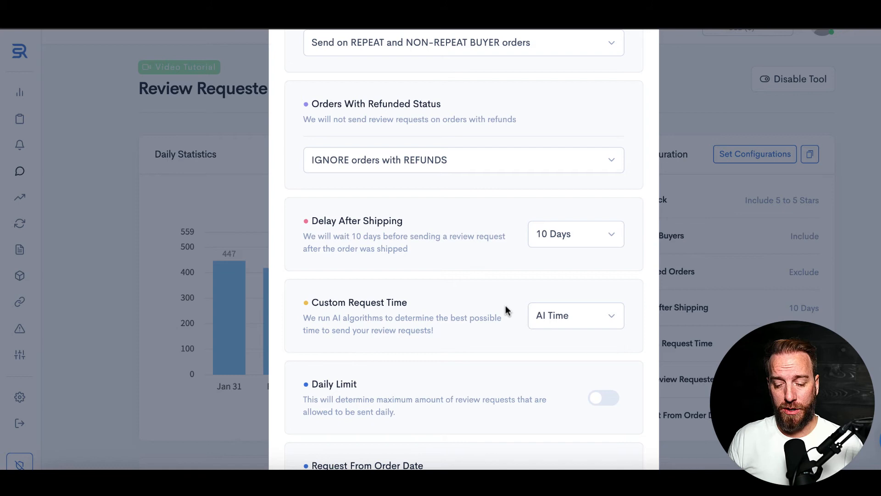
Save the configuration with AI Time and the 10-day shipping delay.
{"action": "scroll", "scroll_direction": "down", "scroll_amount": 3}
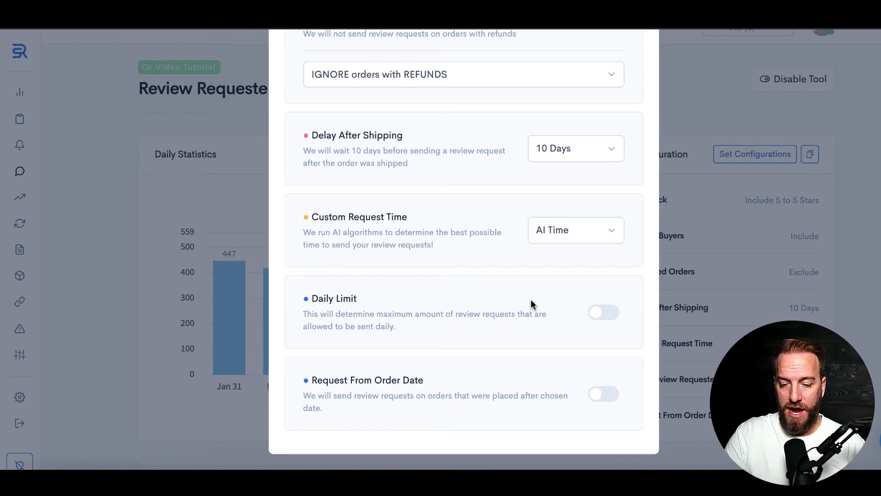
{"action": "mouse_move", "coordinate": [517, 333]}
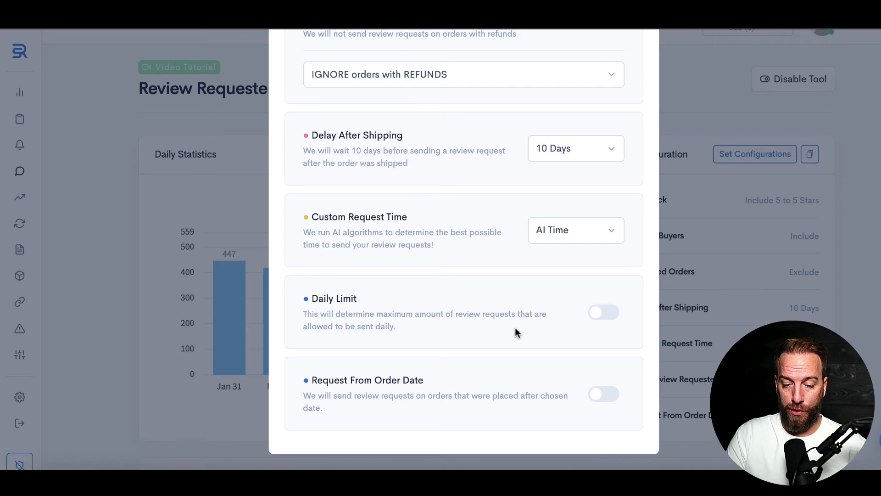
{"action": "left_click", "coordinate": [603, 394]}
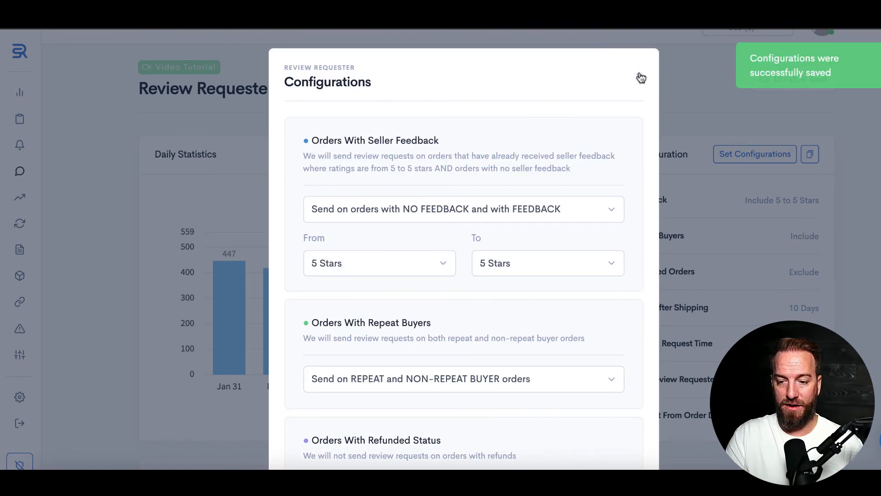
Close the Configurations window and scroll to the All Products table with its status switches.
{"action": "left_click", "coordinate": [641, 77]}
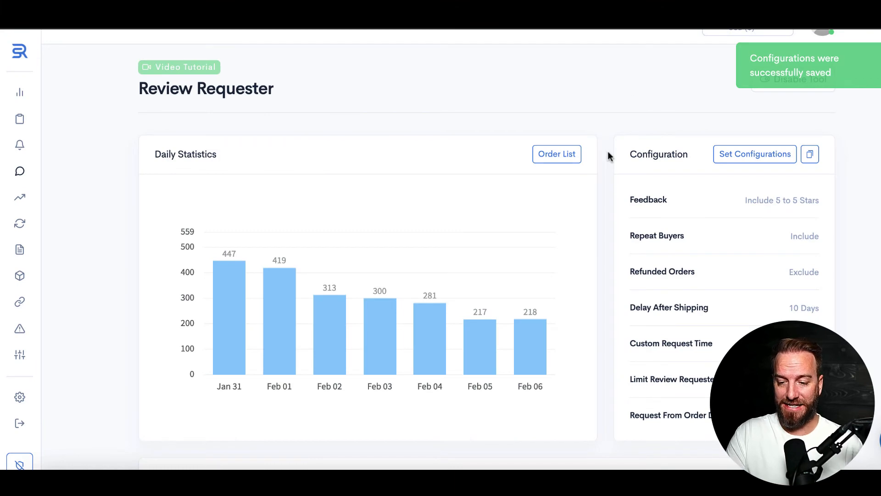
{"action": "scroll", "scroll_direction": "down", "scroll_amount": 3}
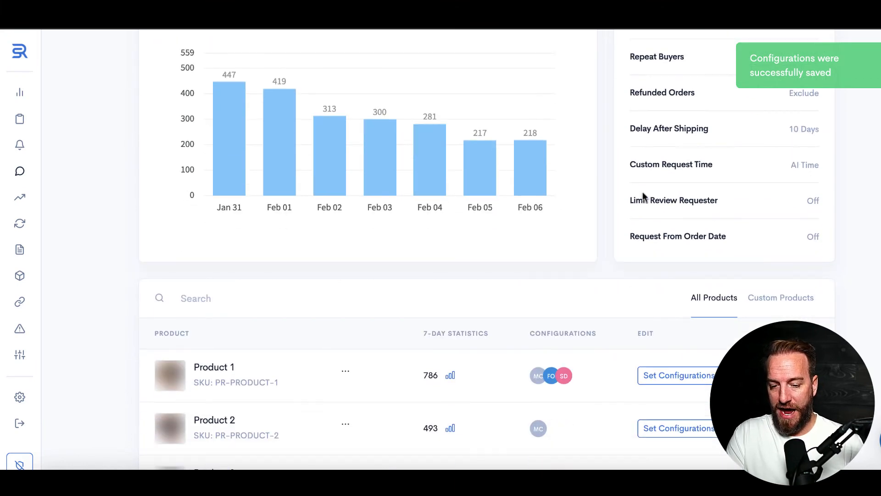
{"action": "scroll", "scroll_direction": "down", "scroll_amount": 3}
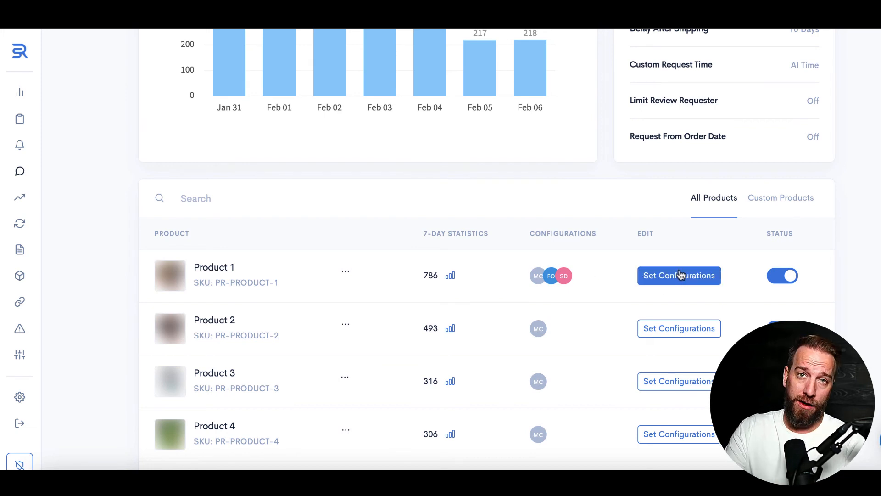
{"action": "scroll", "scroll_direction": "down", "scroll_amount": 3}
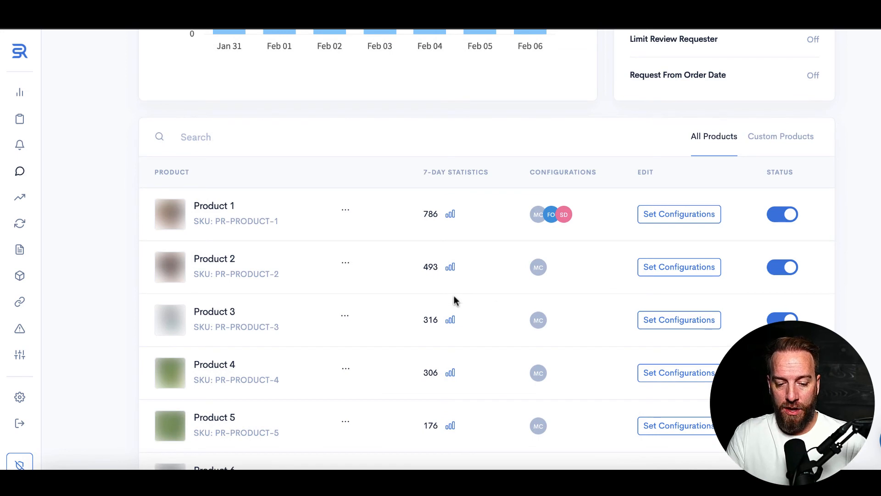
{"action": "mouse_move", "coordinate": [302, 240]}
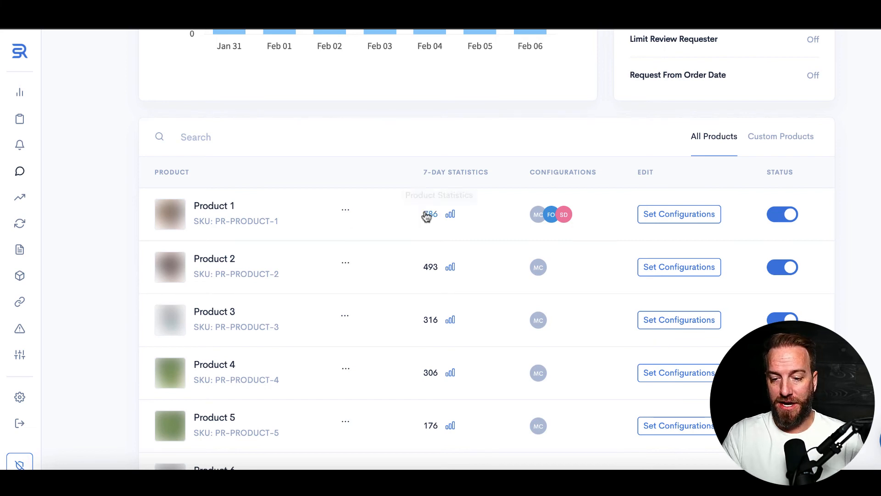
{"action": "mouse_move", "coordinate": [638, 218]}
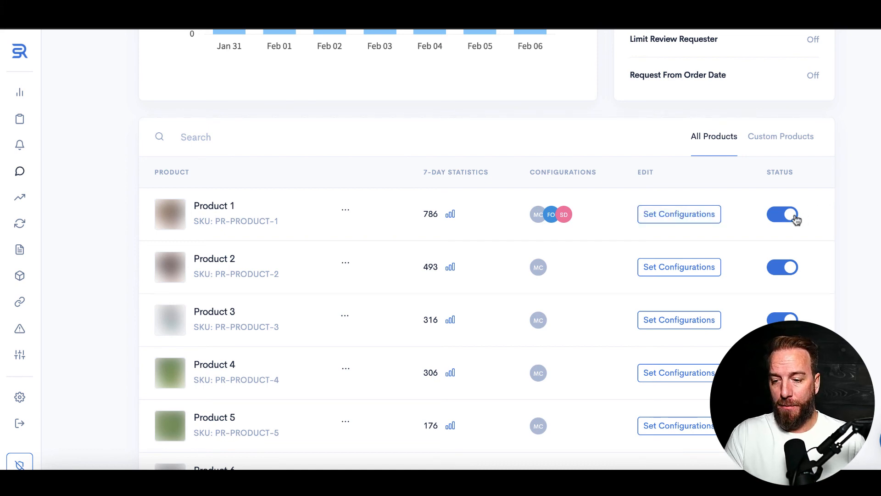
{"action": "left_click", "coordinate": [782, 215]}
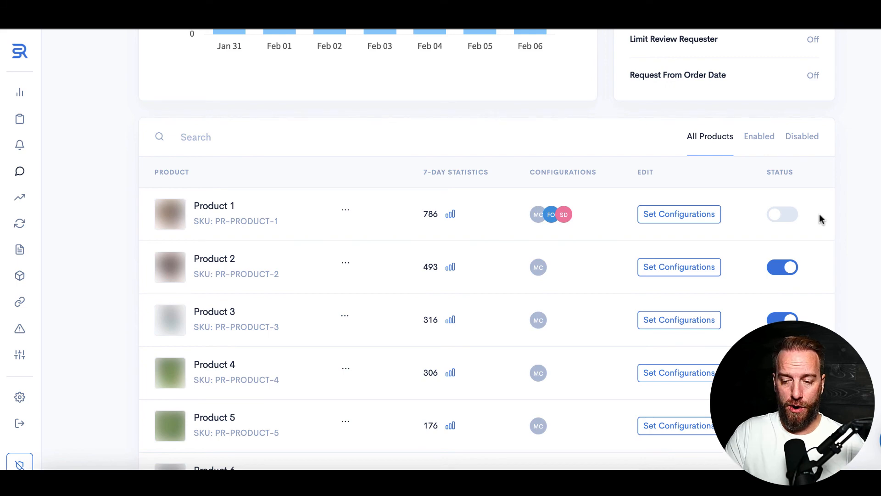
{"action": "left_click", "coordinate": [782, 214]}
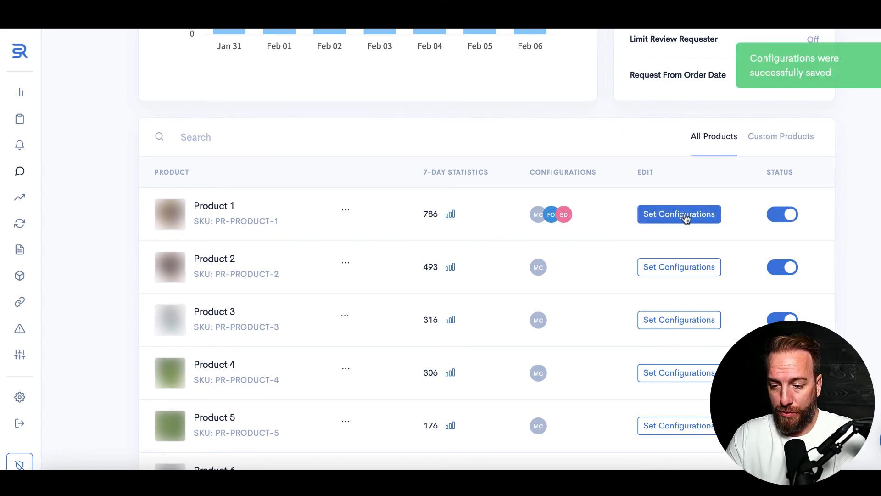
{"action": "left_click", "coordinate": [679, 214]}
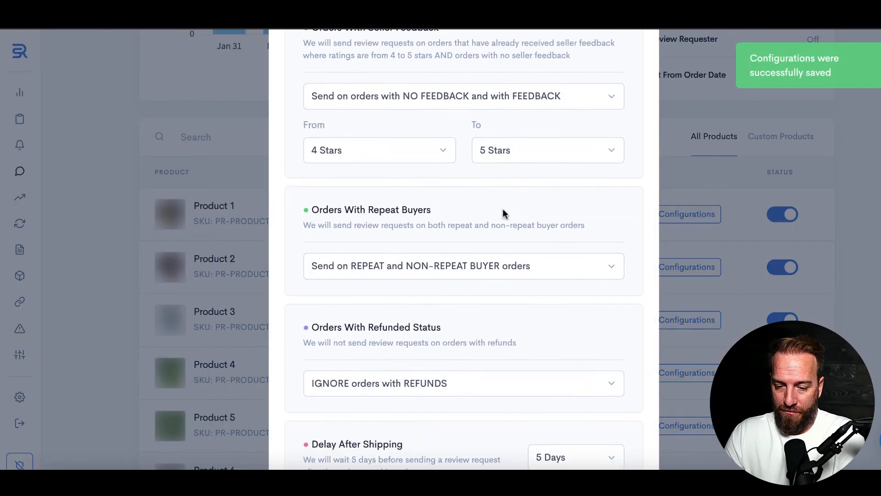
{"action": "scroll", "scroll_direction": "down", "scroll_amount": 3}
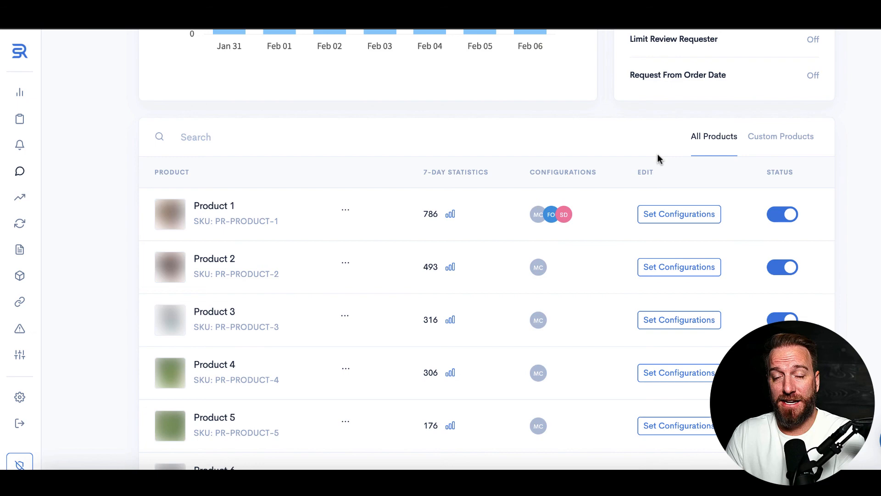
Return to the top and open the Order List from Daily Statistics.
{"action": "scroll", "scroll_direction": "down", "scroll_amount": 3}
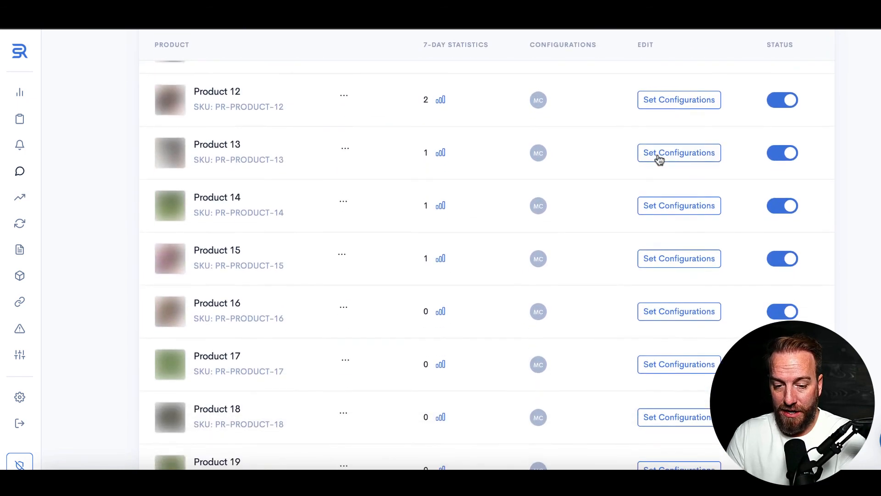
{"action": "scroll", "scroll_direction": "up", "scroll_amount": 3}
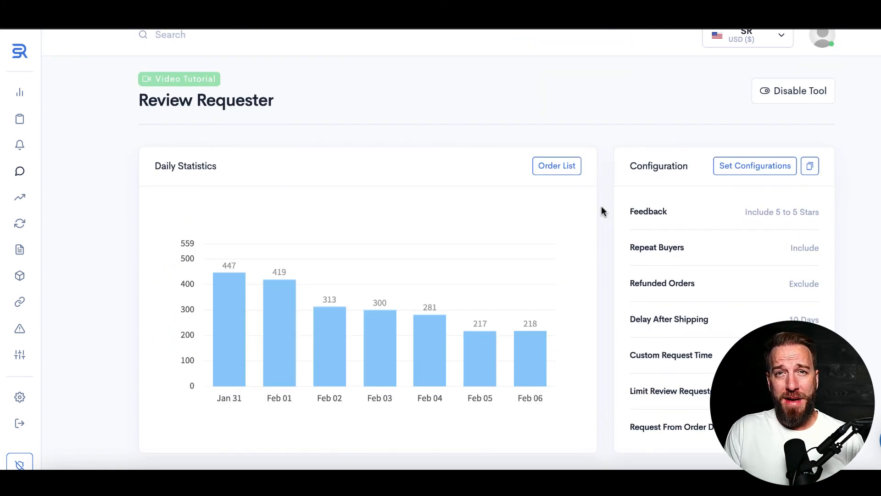
{"action": "mouse_move", "coordinate": [227, 312]}
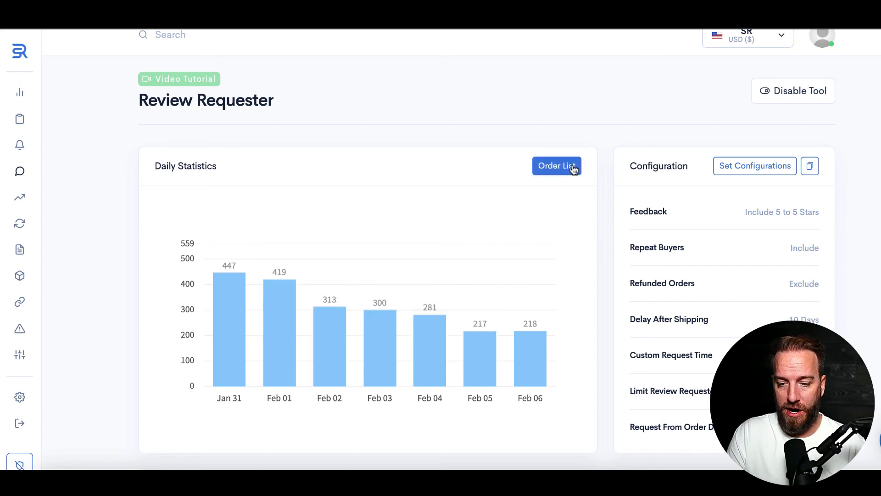
{"action": "left_click", "coordinate": [556, 165]}
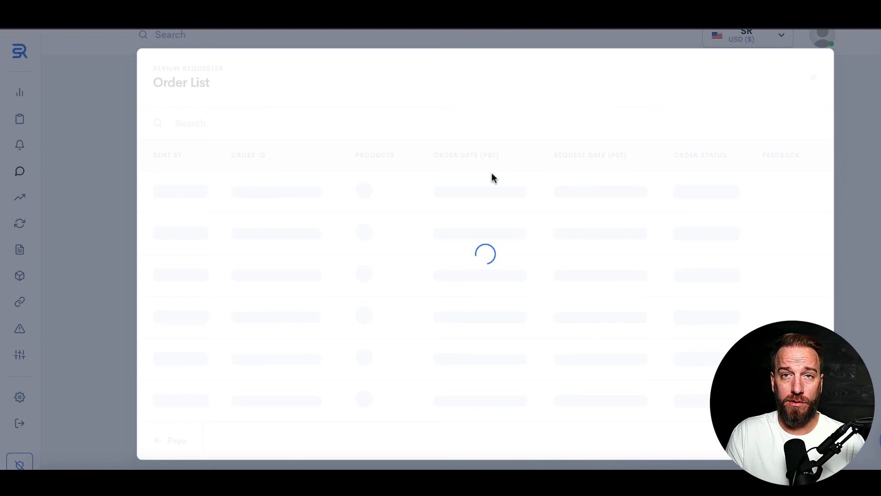